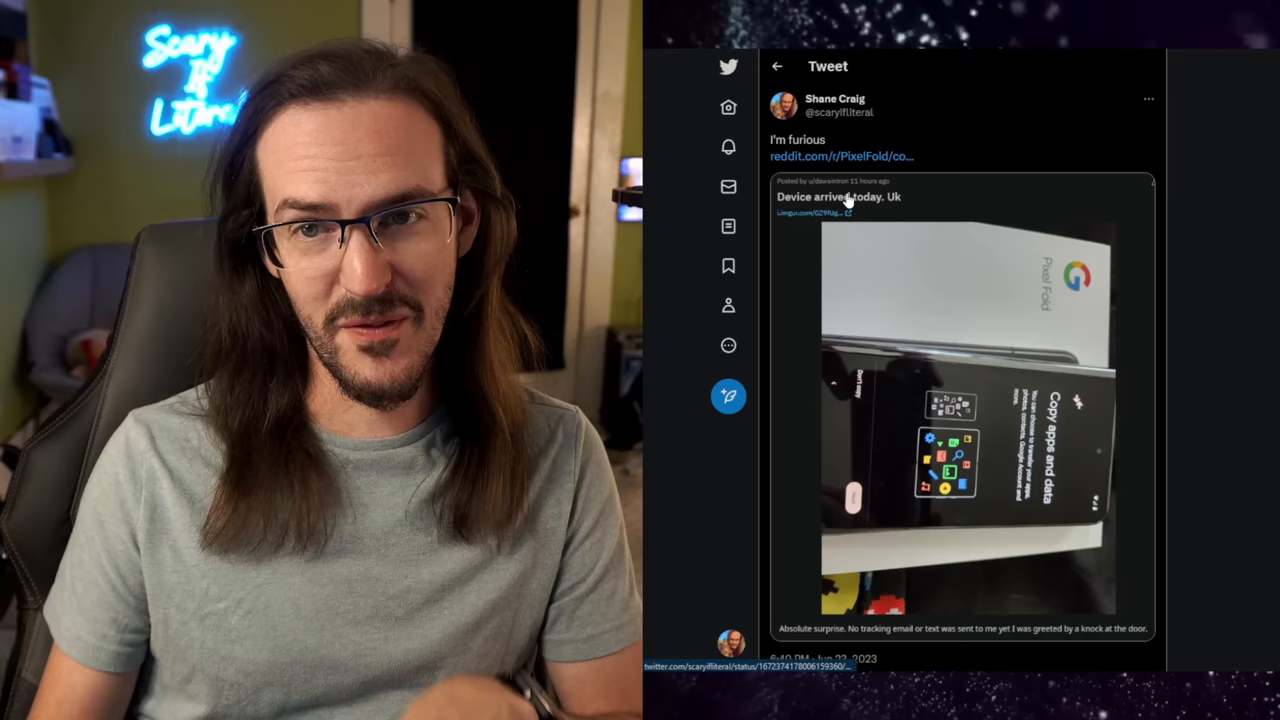
Follow the tweet's link to the r/PixelFold post and scroll through its photo and text
left_click(840, 156)
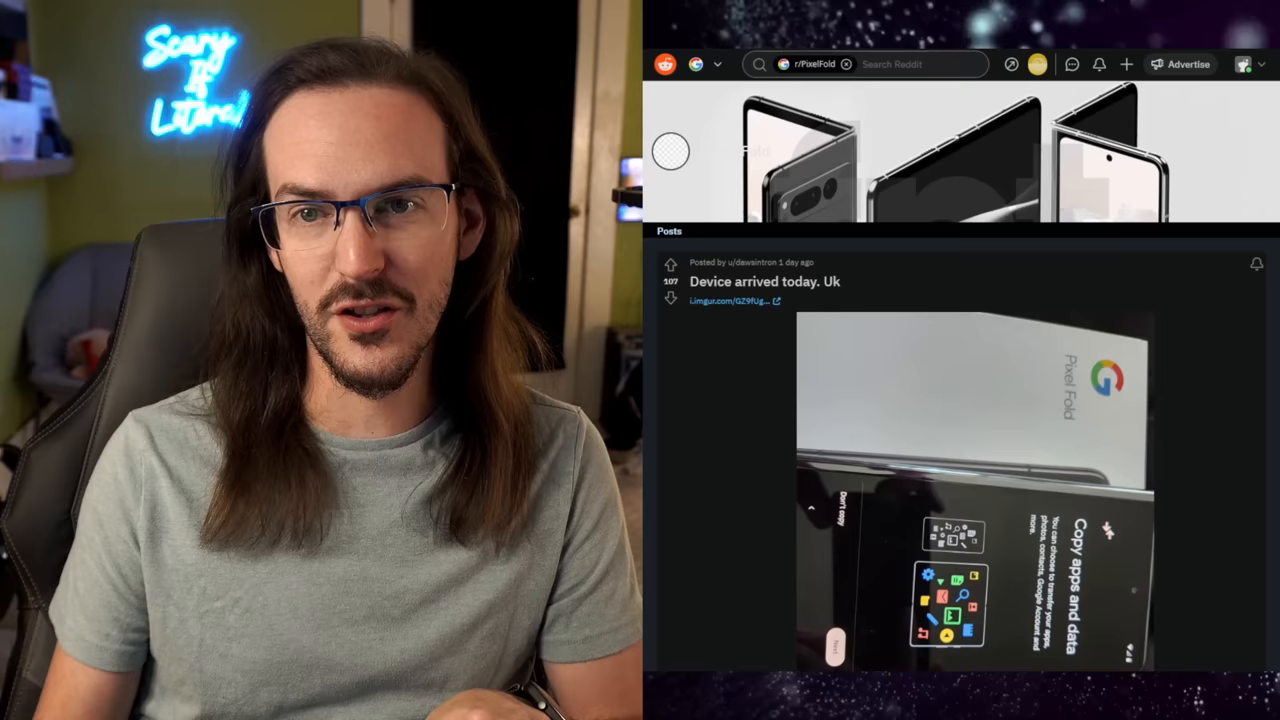
scroll("down", 3)
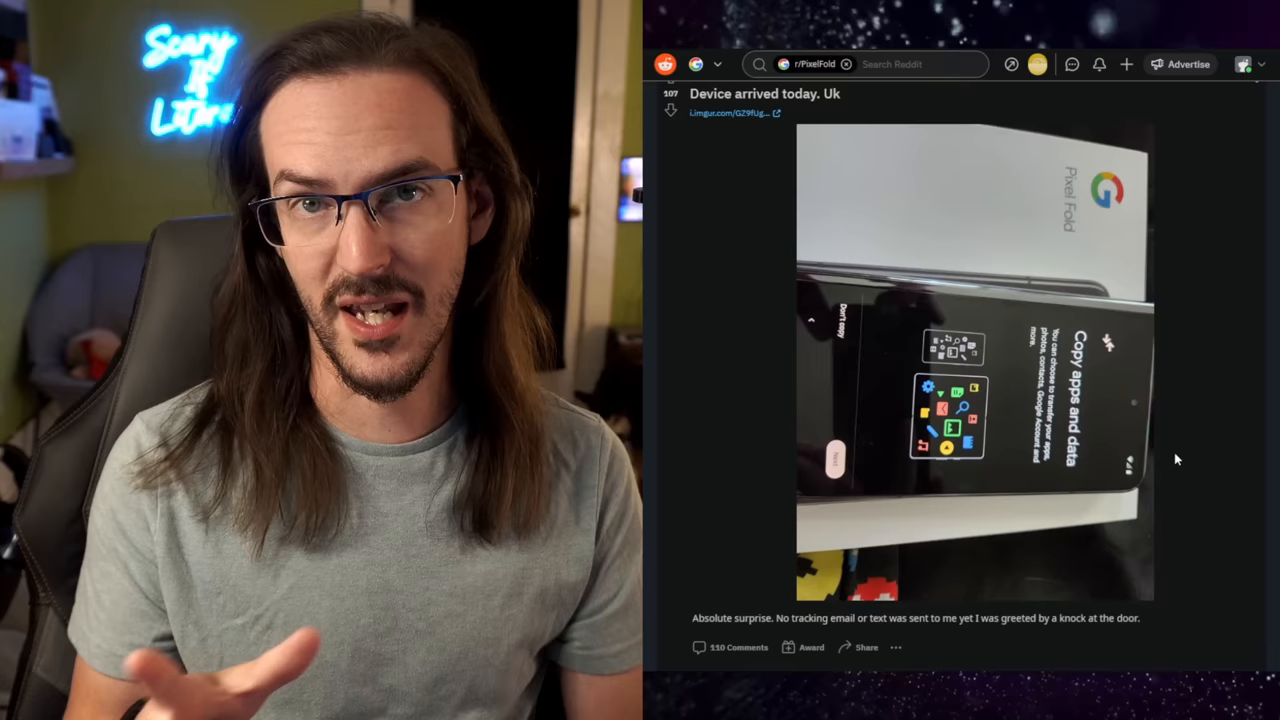
scroll("down", 3)
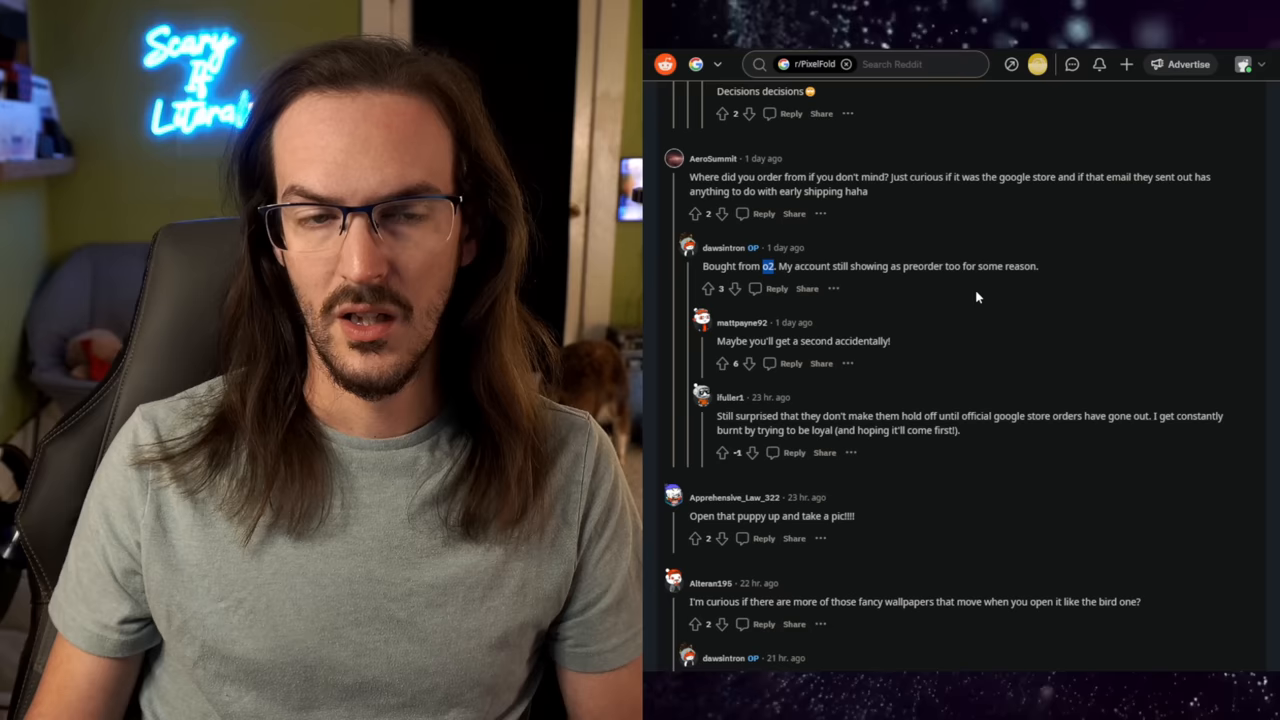
Drag across the page to bring the comment thread into view
left_click_drag(704, 266, 1040, 266)
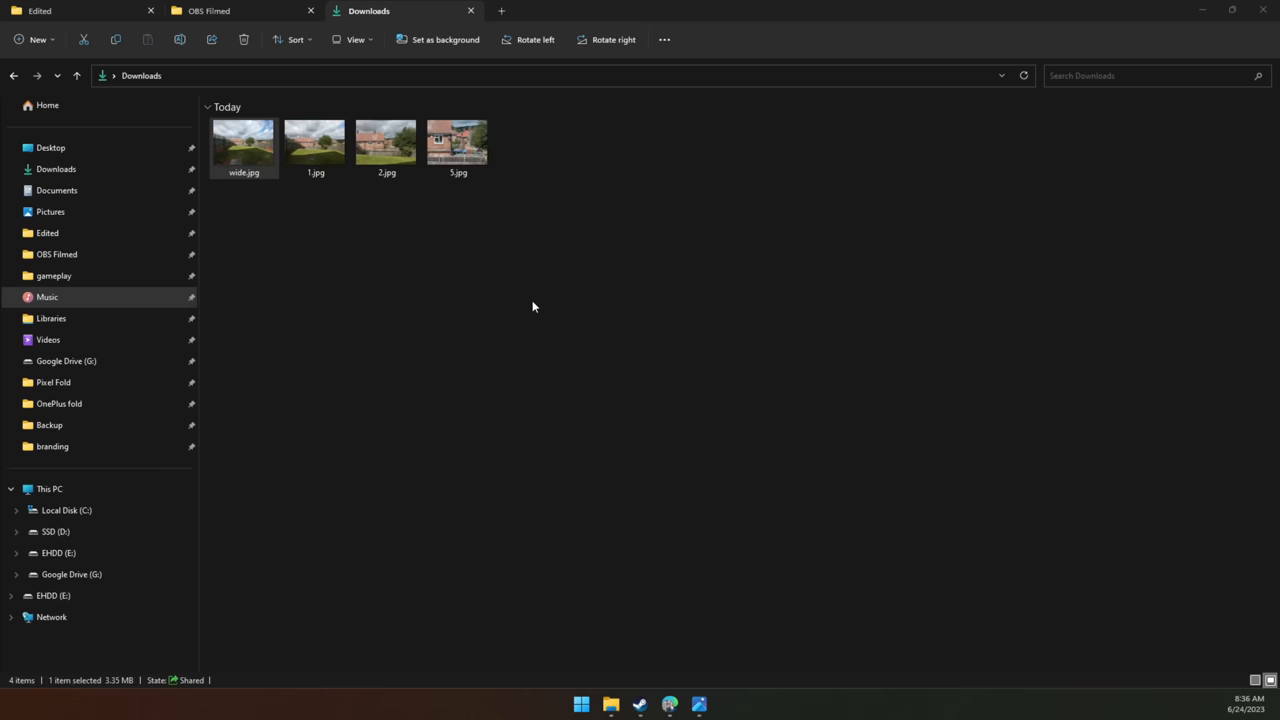
Bring up the Properties of wide.jpg from its context menu in Downloads
right_click(244, 144)
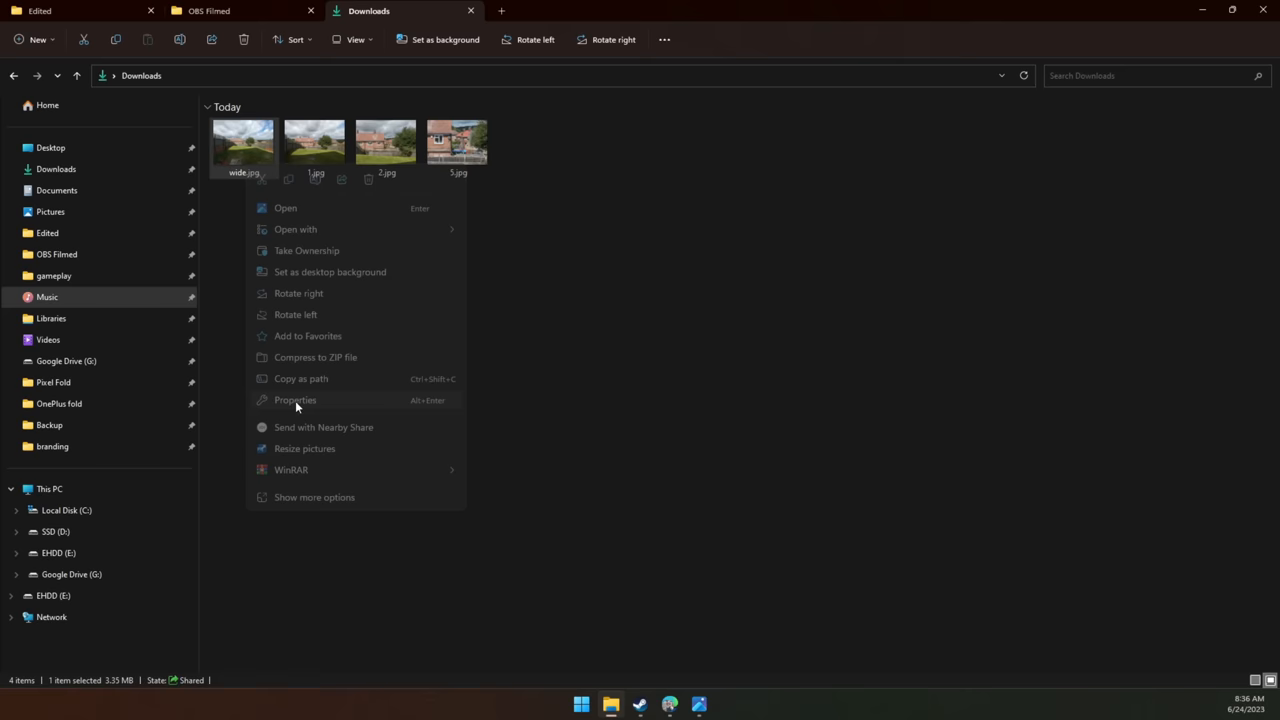
left_click(296, 400)
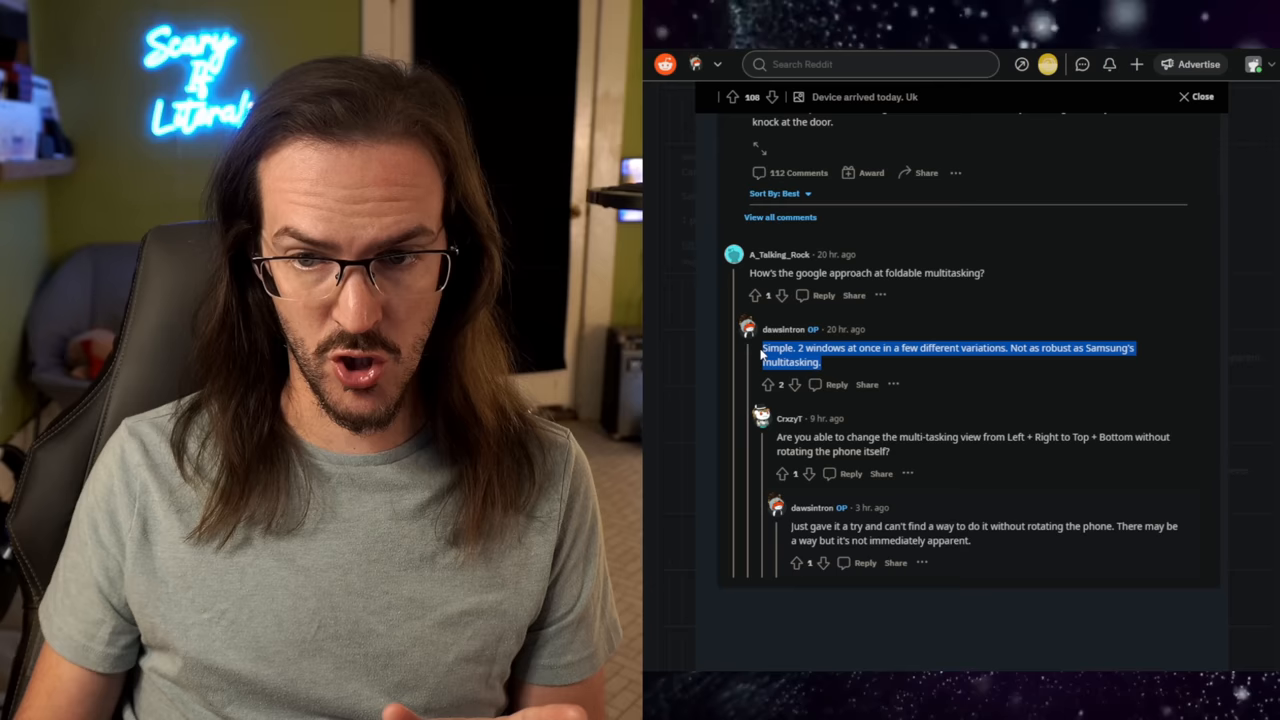
mouse_move(996, 408)
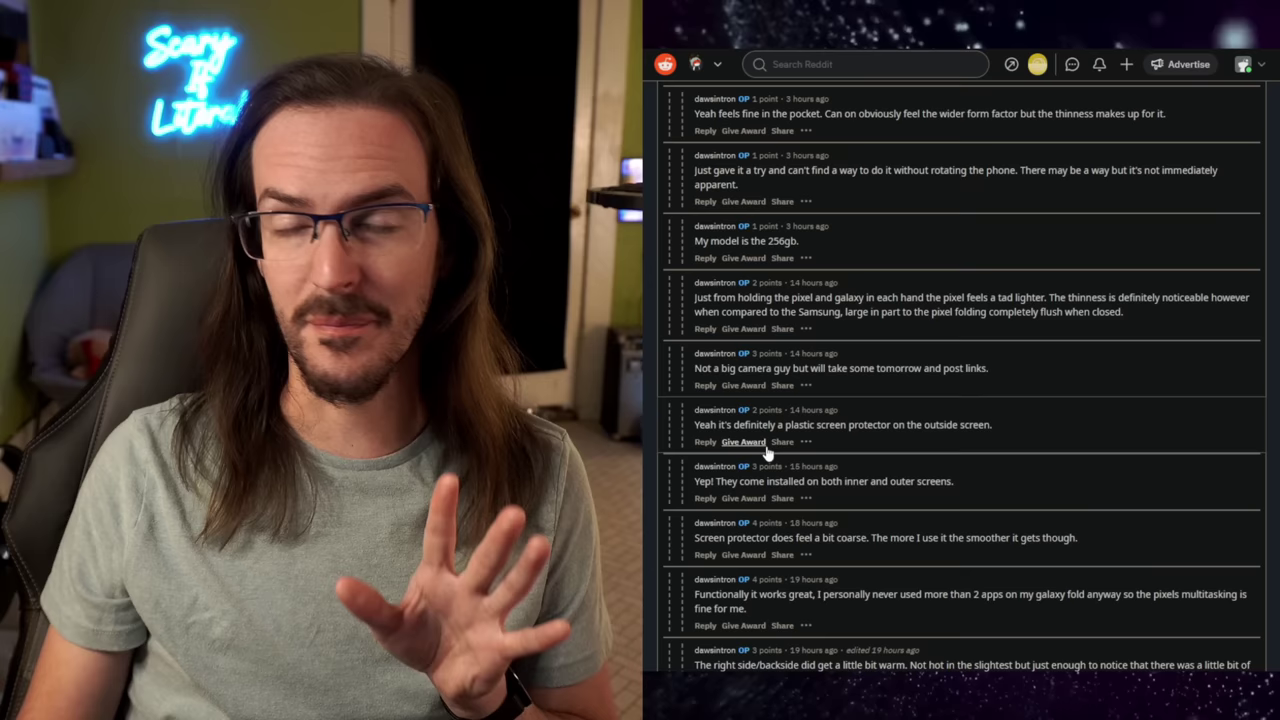
Scroll the poster's replies and highlight the word tiktok in the heat comment
scroll("down", 3)
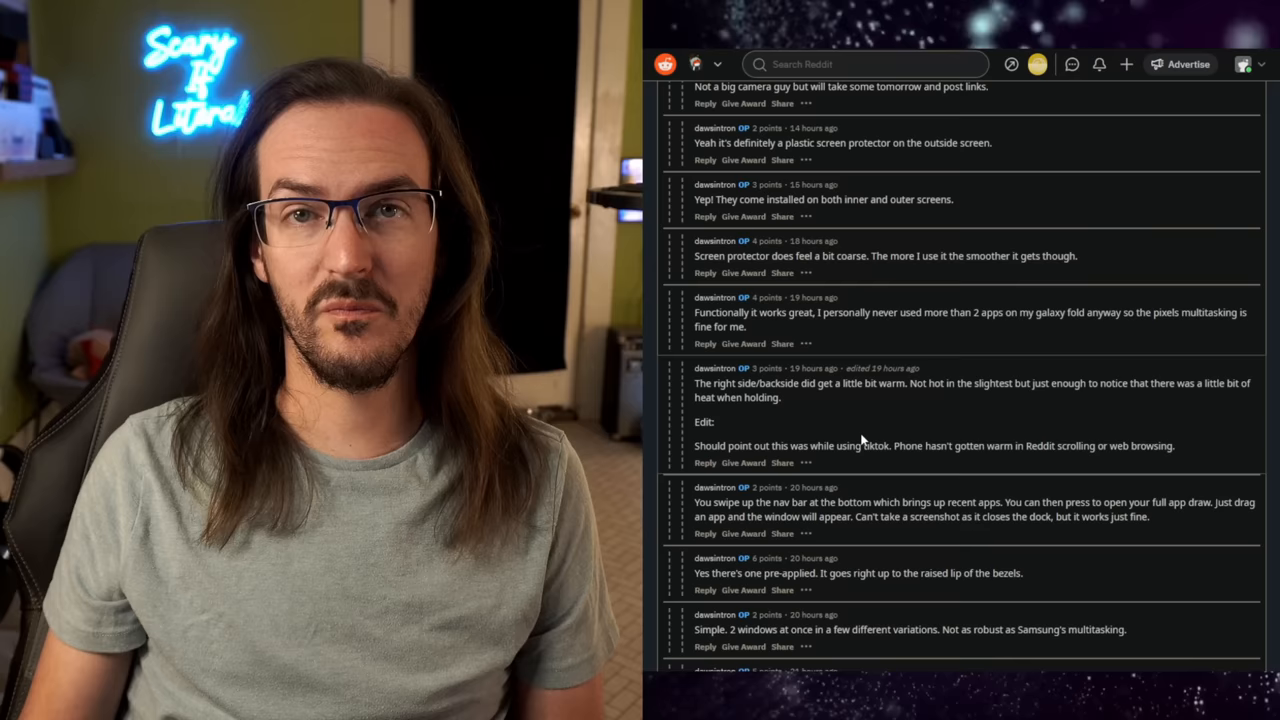
mouse_move(910, 400)
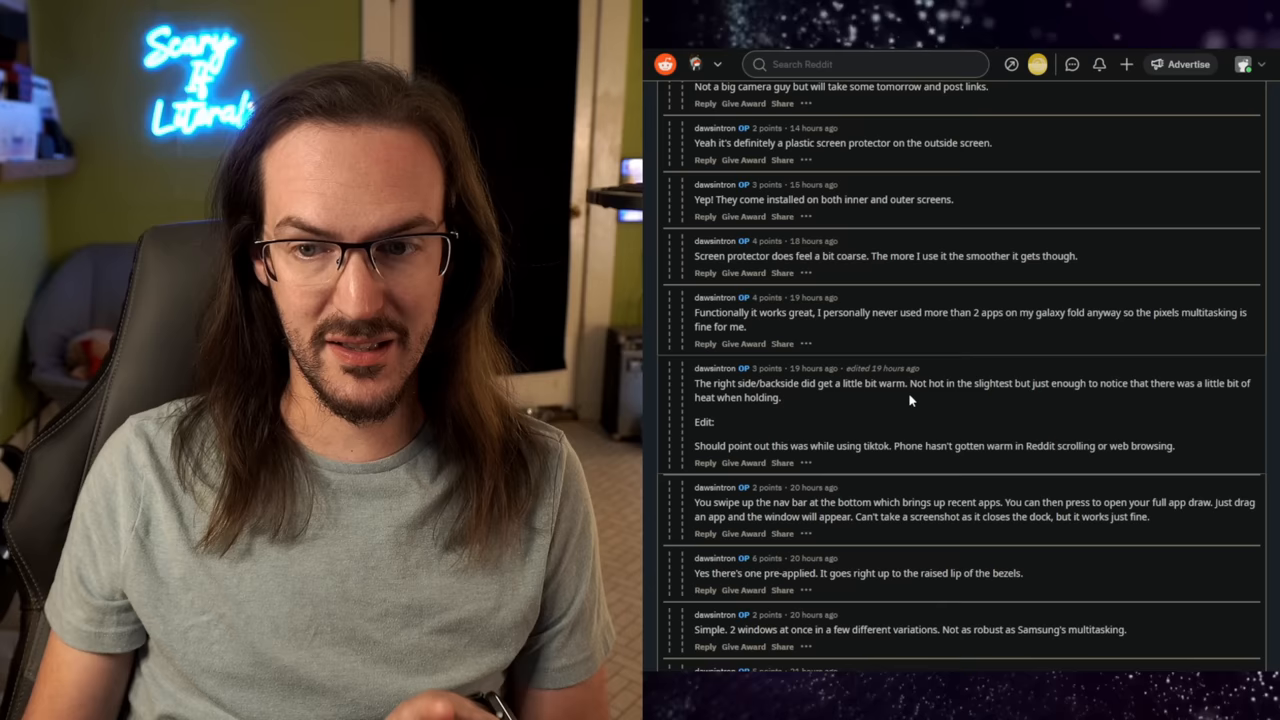
double_click(876, 444)
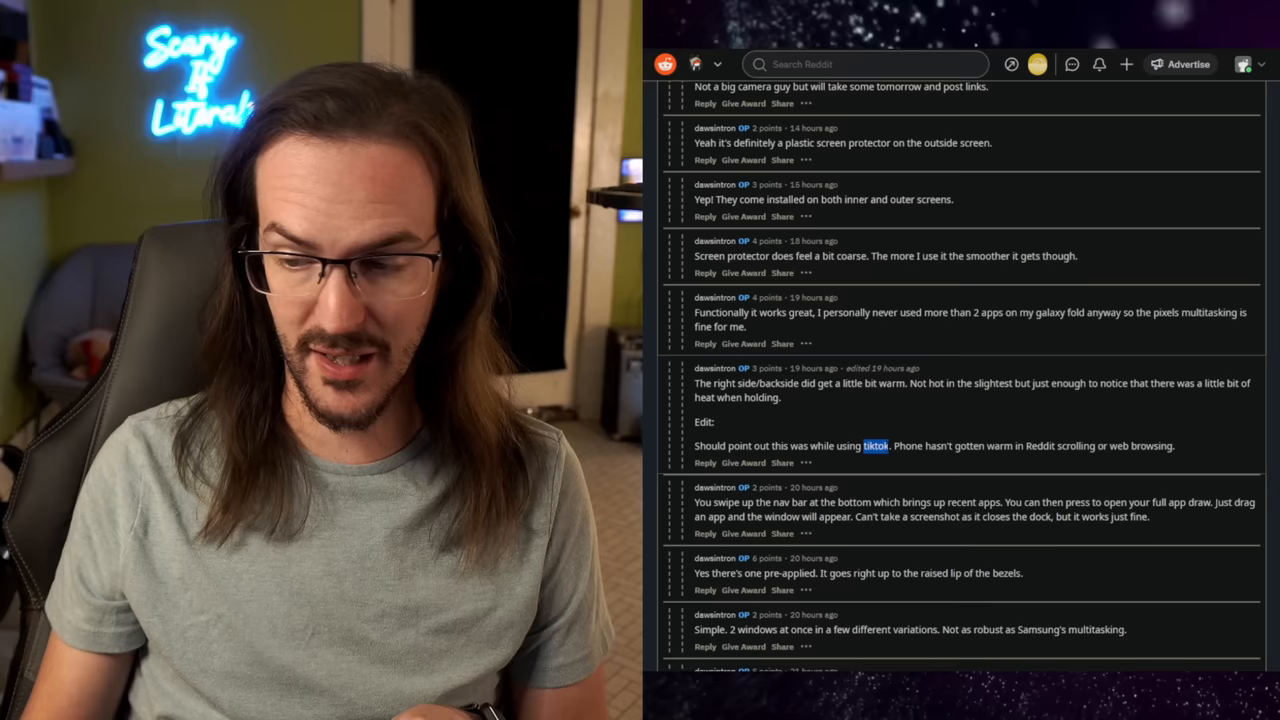